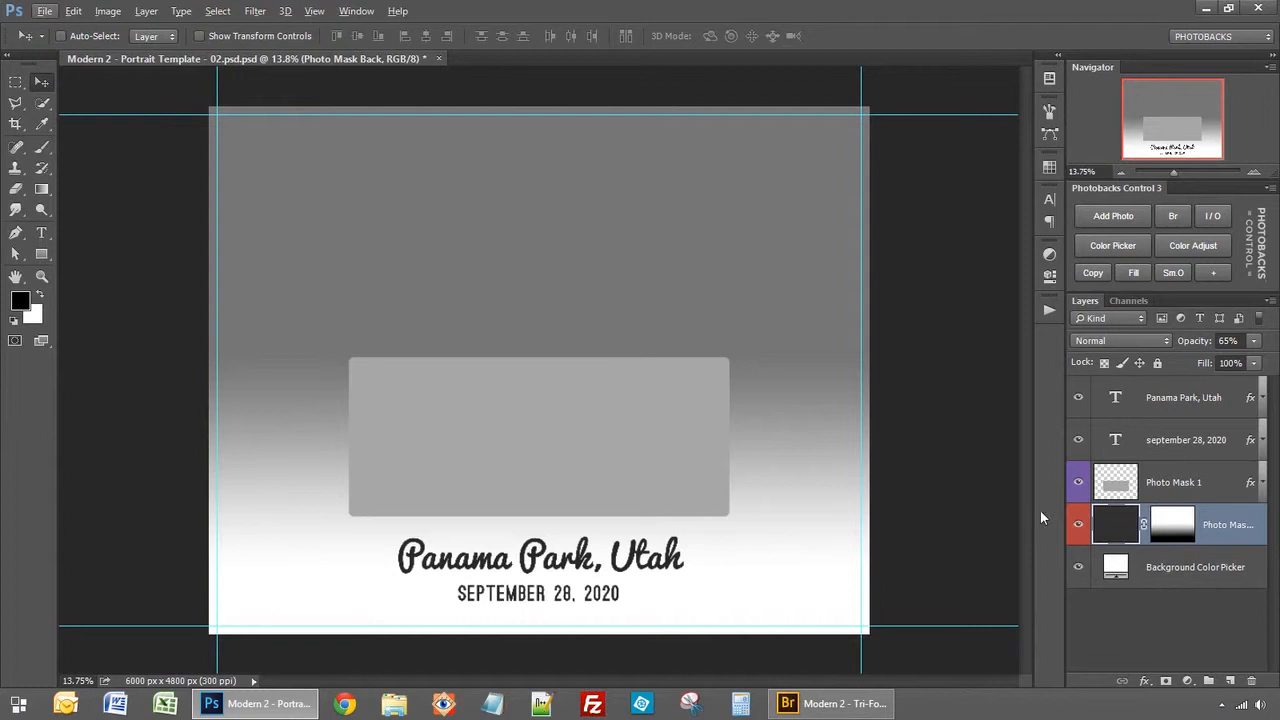
# Step: Fill the Photo Mask 1 frame with the portrait photo using Add Photo
pyautogui.click(1173, 482)
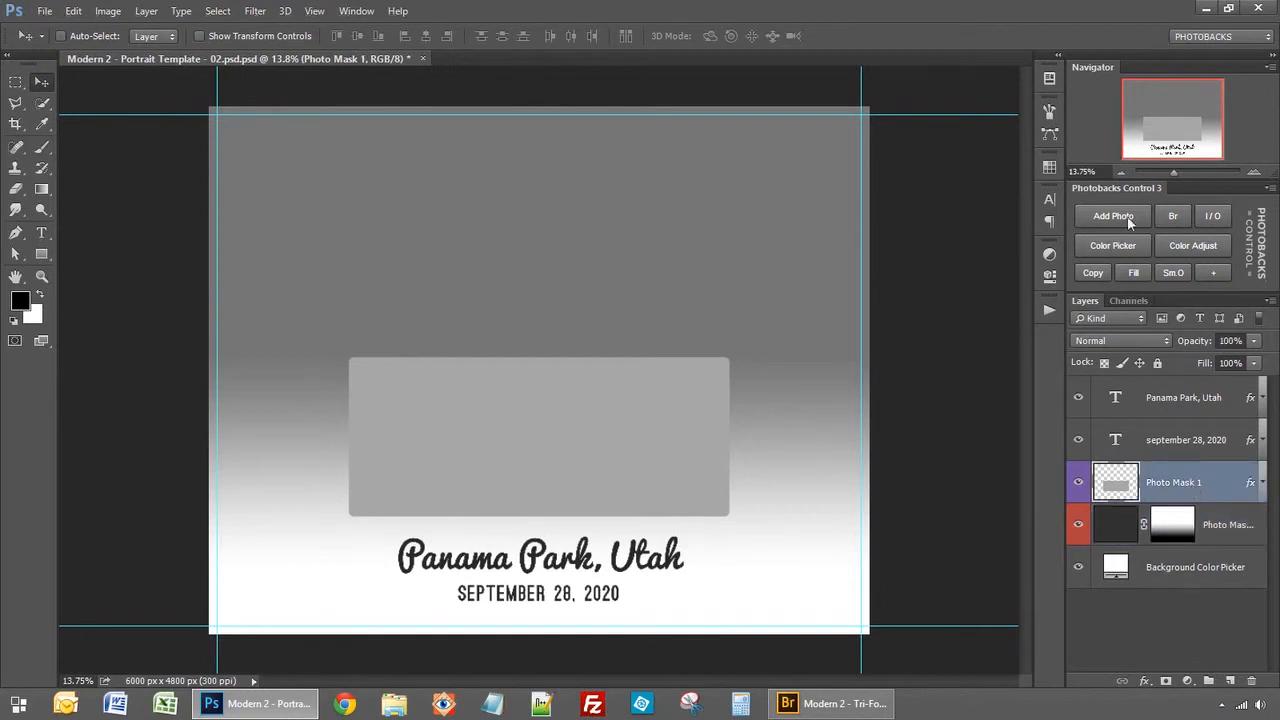
pyautogui.click(1113, 216)
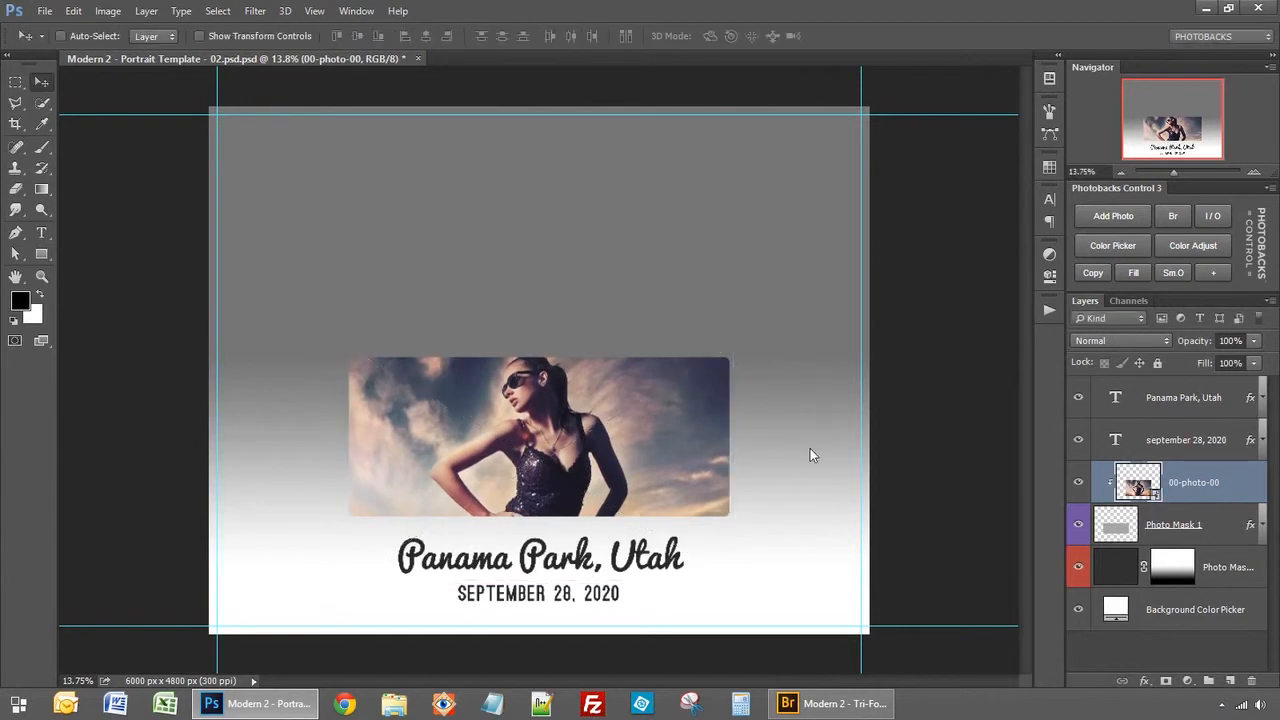
pyautogui.moveTo(1063, 427)
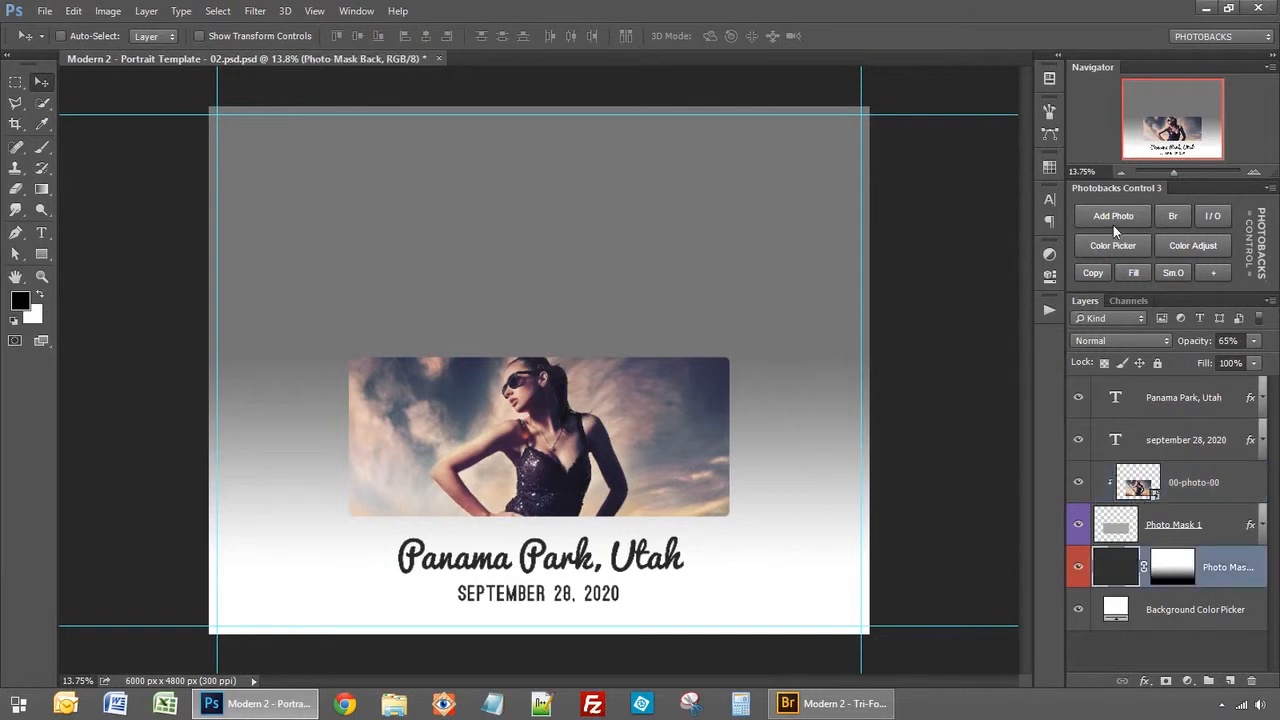
# Step: Add the portrait to Photo Mask Back, shift it left, and reselect that layer
pyautogui.click(1113, 215)
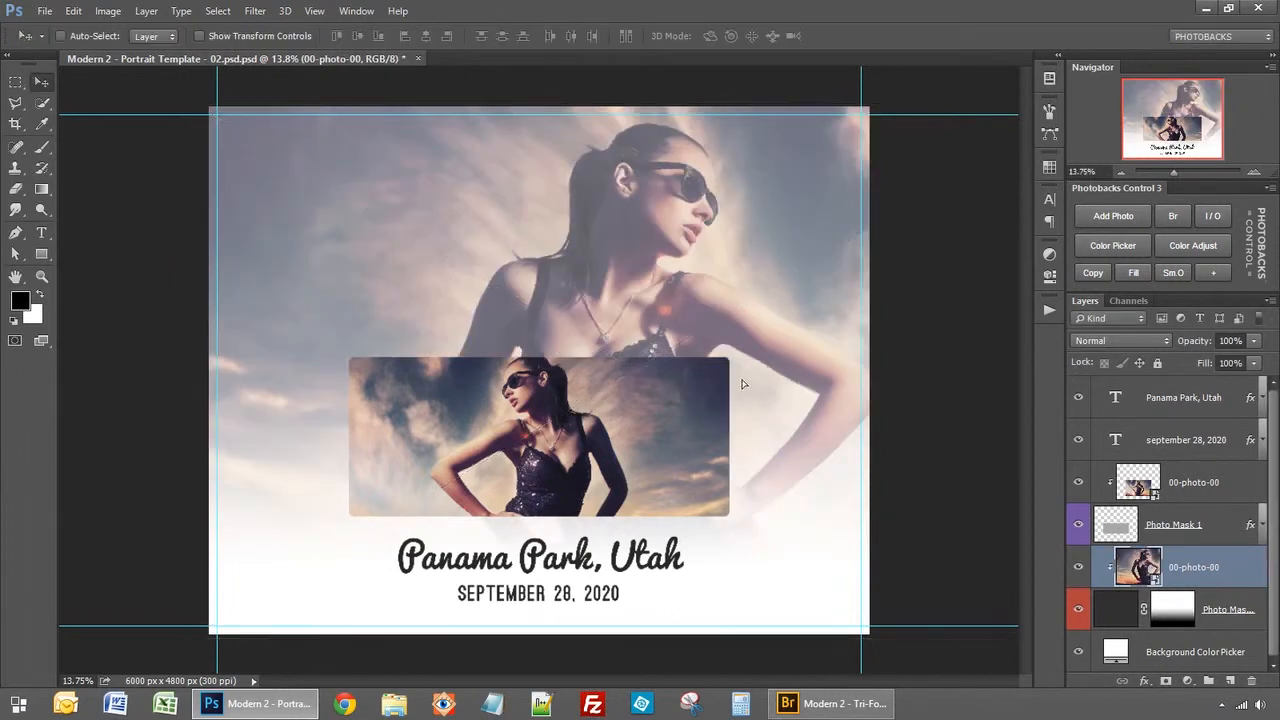
pyautogui.moveTo(740, 383); pyautogui.dragTo(620, 383)
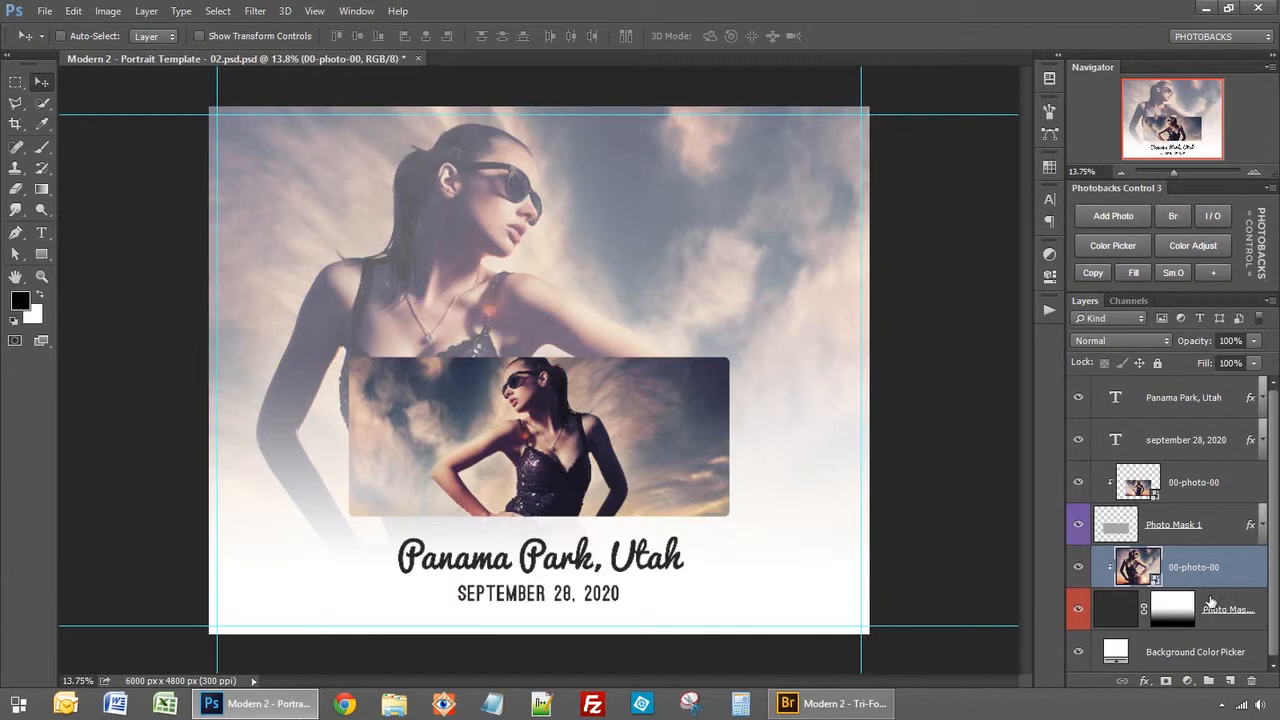
pyautogui.click(1227, 609)
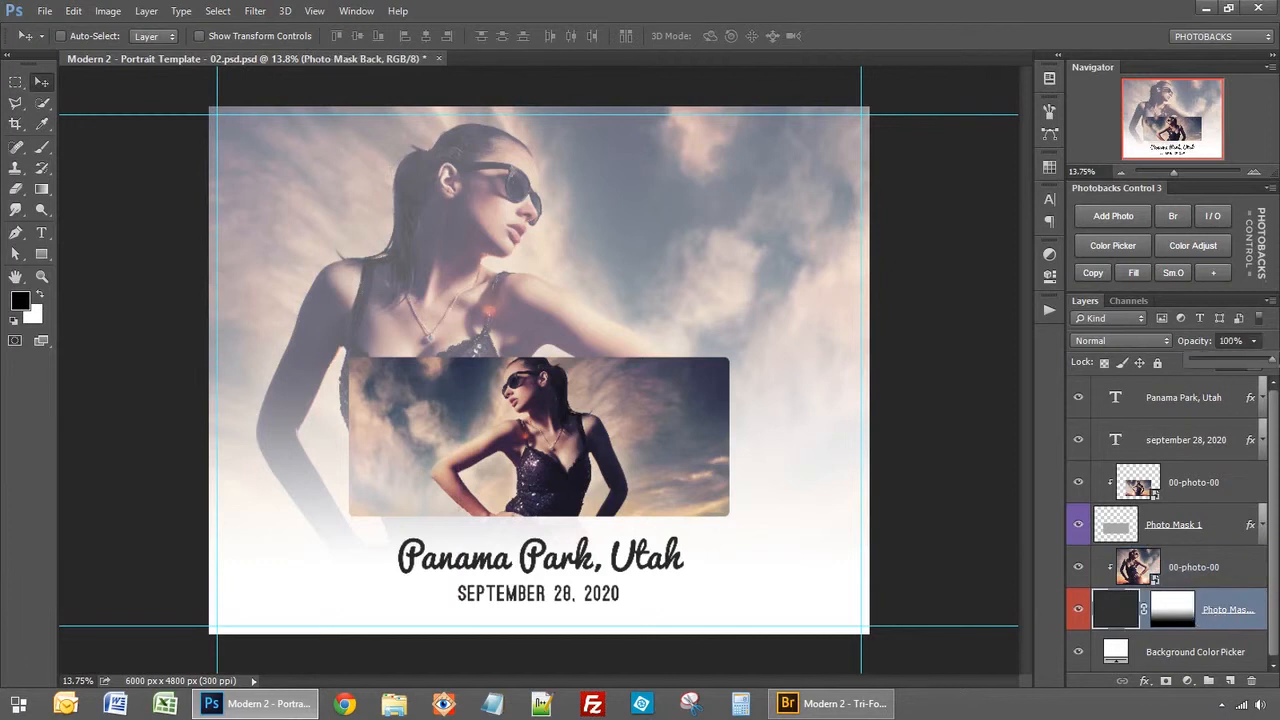
# Step: Lower the Photo Mask Back layer's opacity to 65%
pyautogui.moveTo(1248, 361); pyautogui.dragTo(1230, 361)
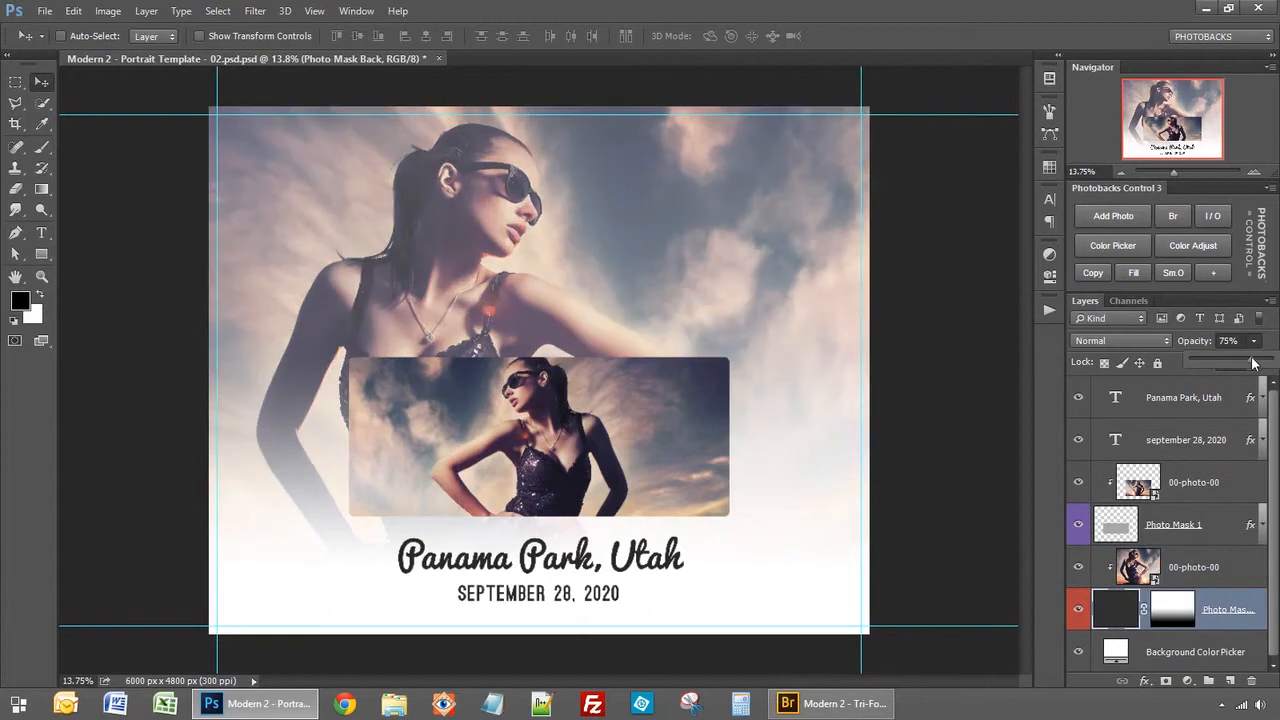
pyautogui.moveTo(1245, 363); pyautogui.dragTo(1220, 363)
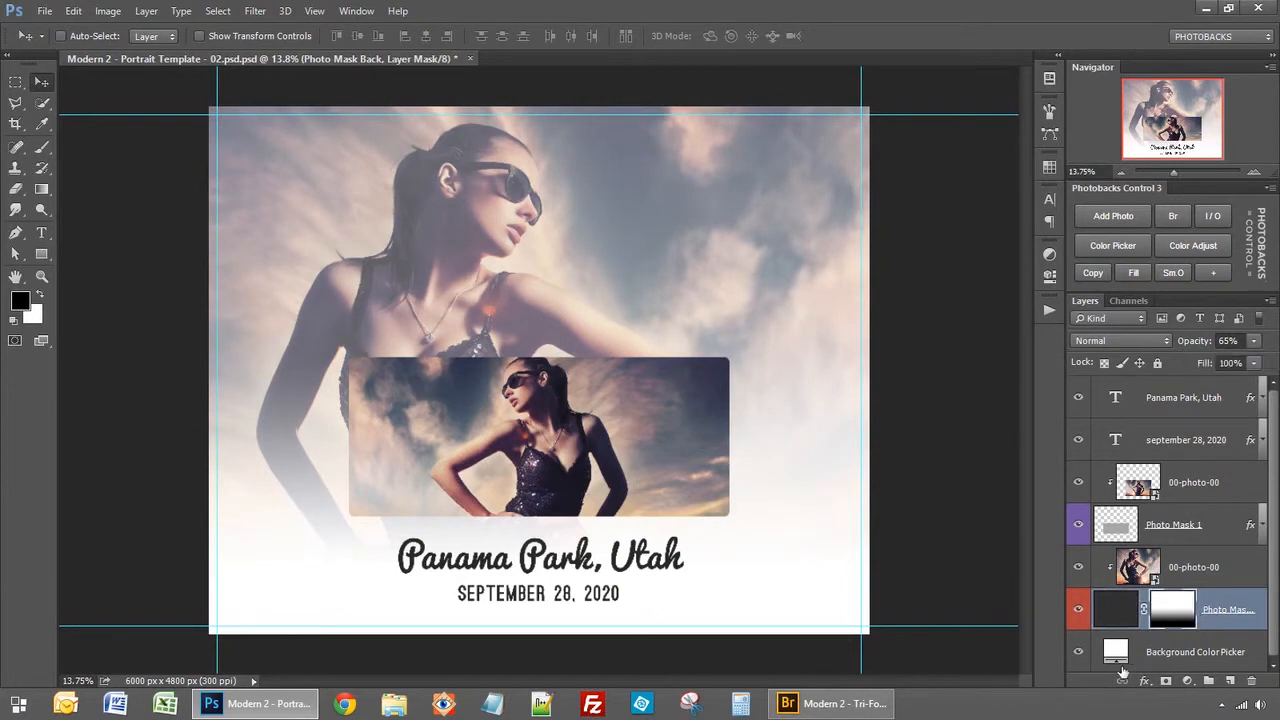
# Step: Open the Background Color Picker and sample a muted mauve from the canvas
pyautogui.doubleClick(1115, 651)
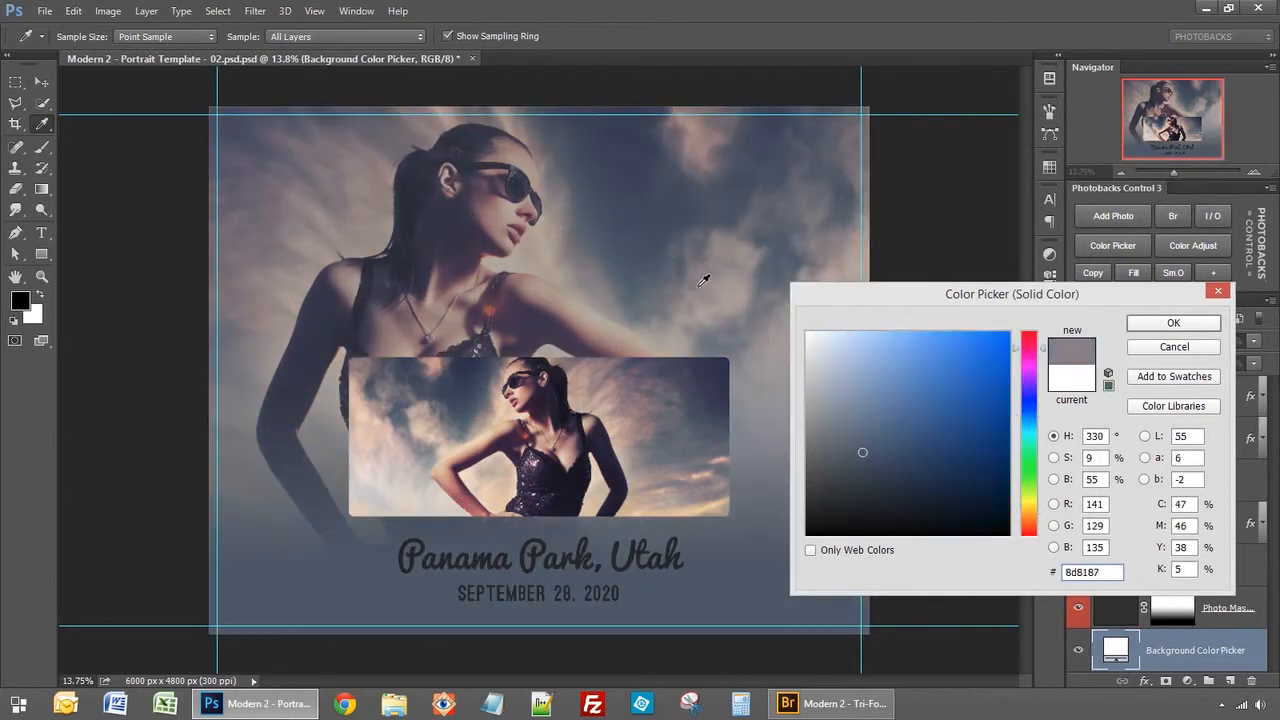
pyautogui.click(844, 368)
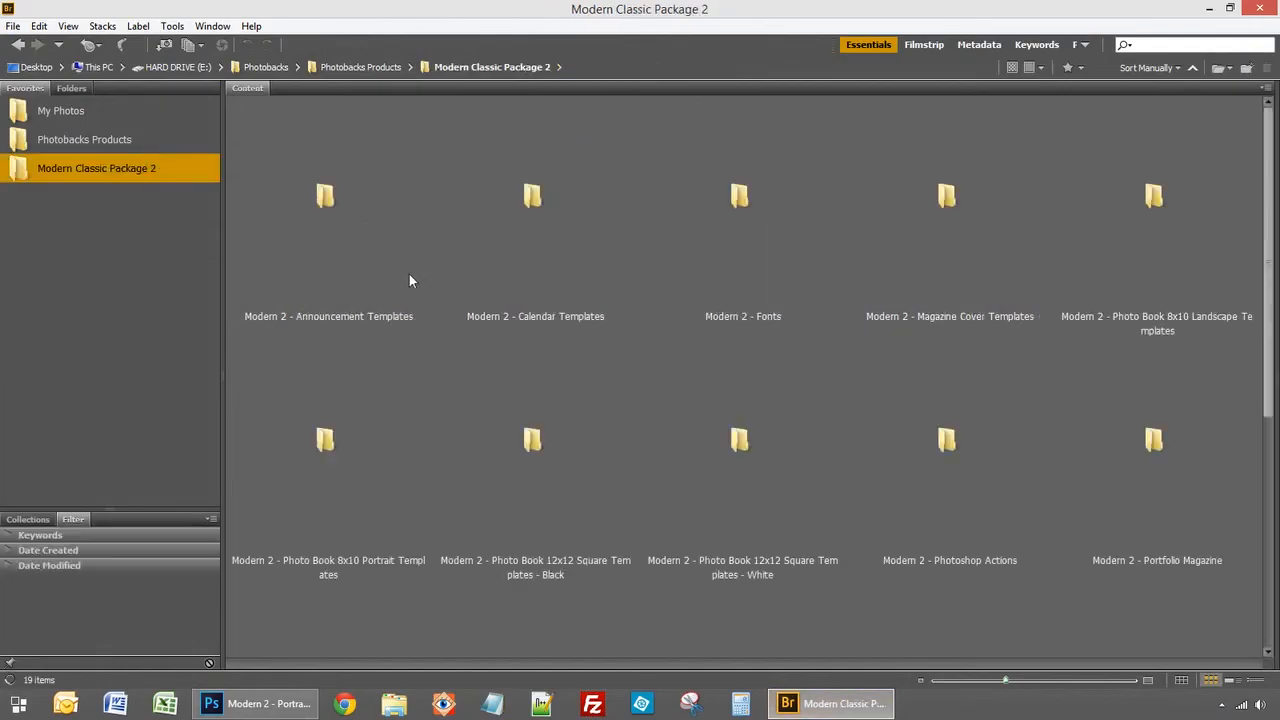
# Step: Browse Announcement Templates in Bridge, then open the 12x12 White folder
pyautogui.doubleClick(328, 196)
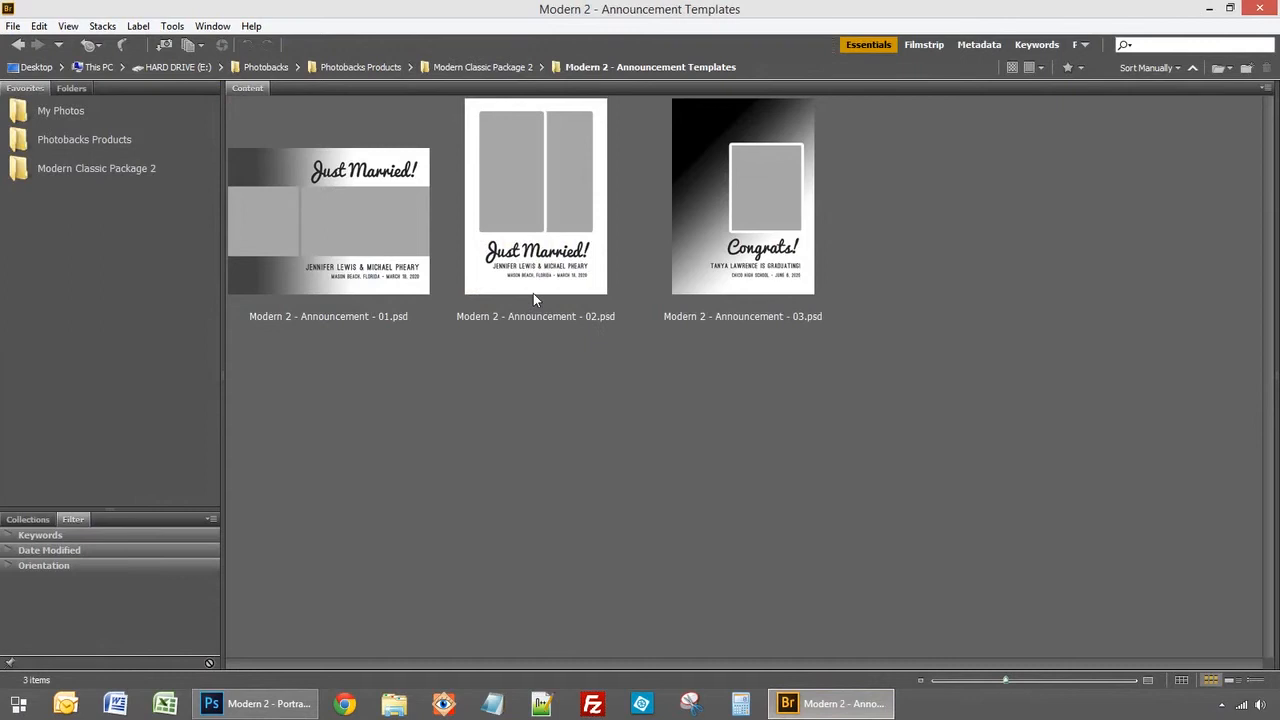
pyautogui.click(491, 67)
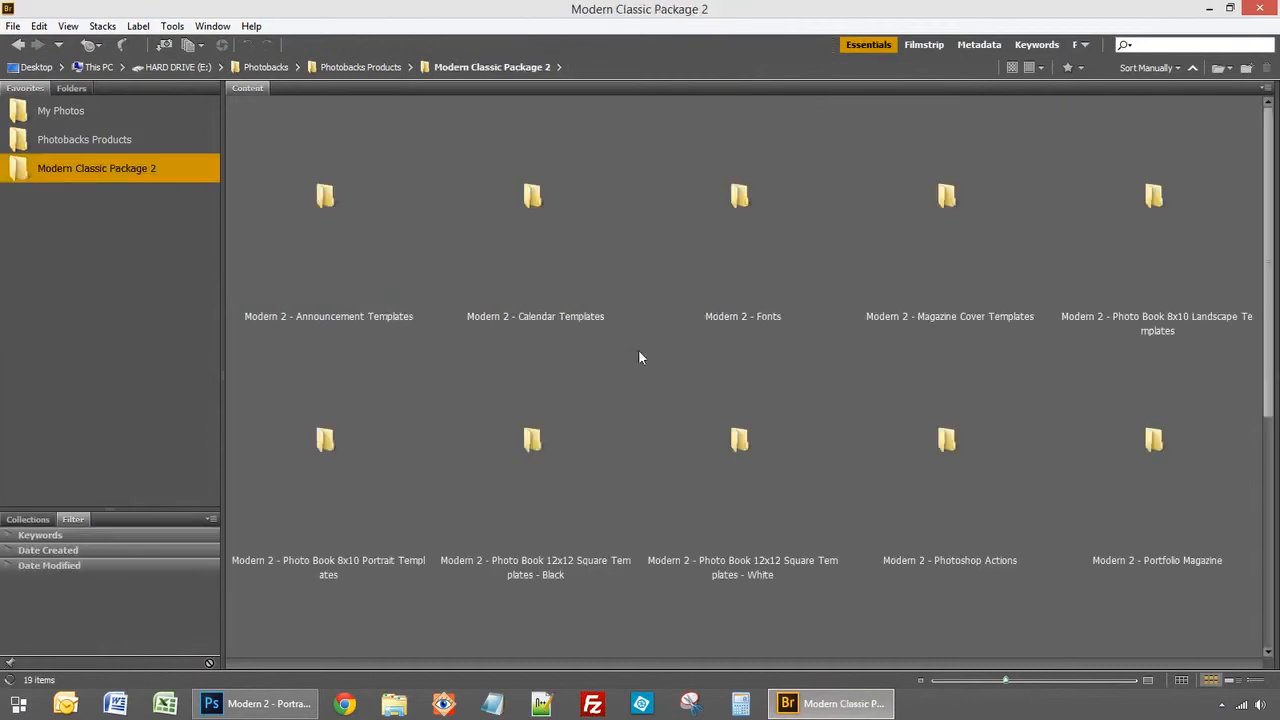
pyautogui.click(742, 440)
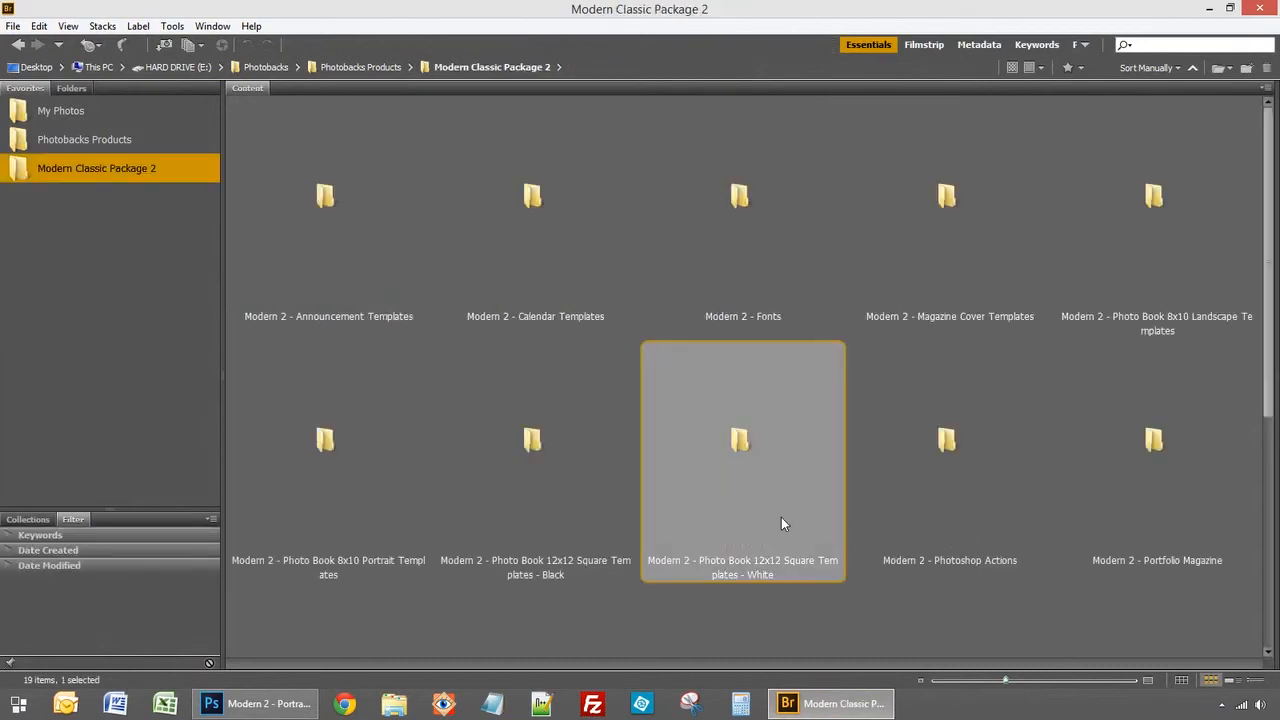
pyautogui.doubleClick(742, 440)
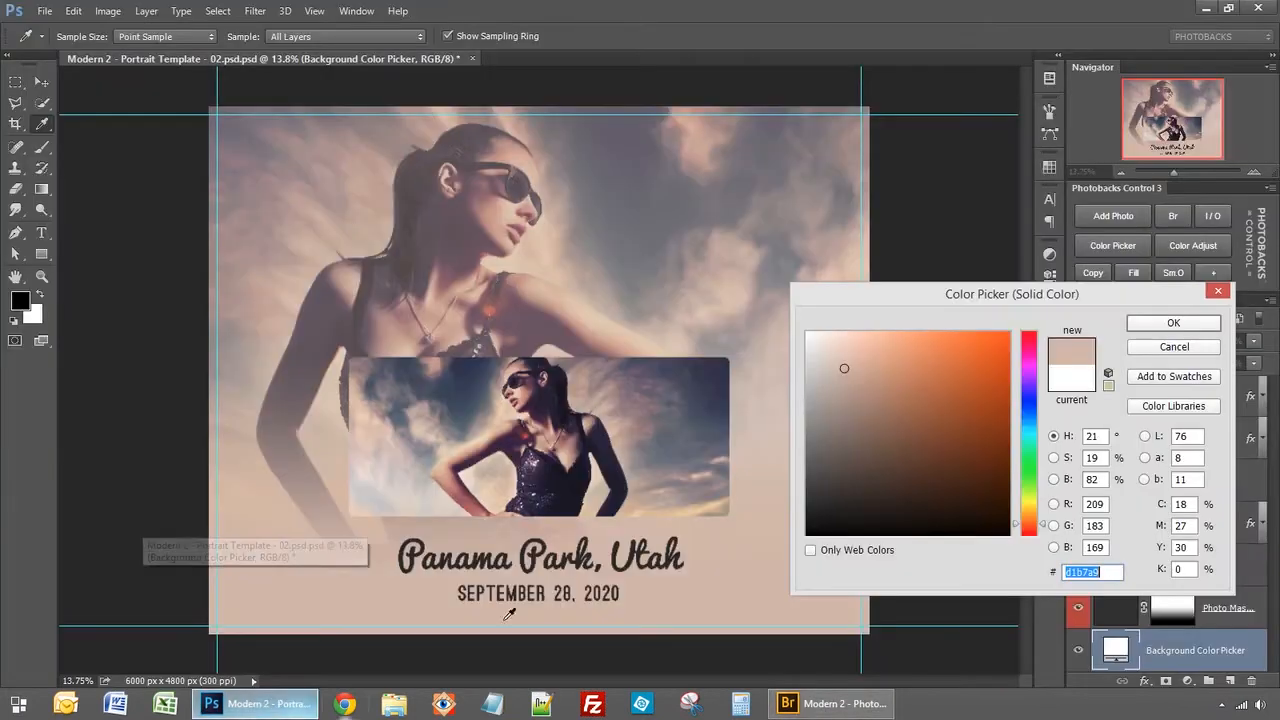
# Step: Sample a warm beige from the photo and confirm it as the background colour
pyautogui.click(1173, 322)
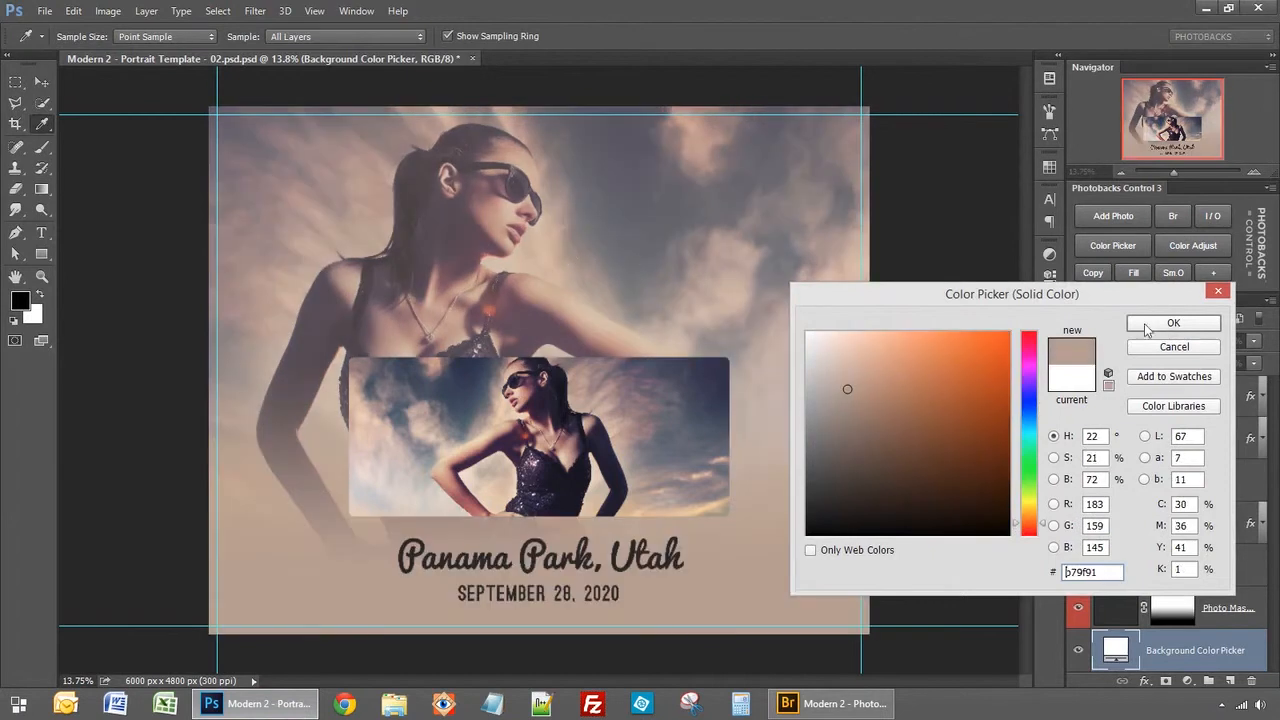
pyautogui.click(1173, 322)
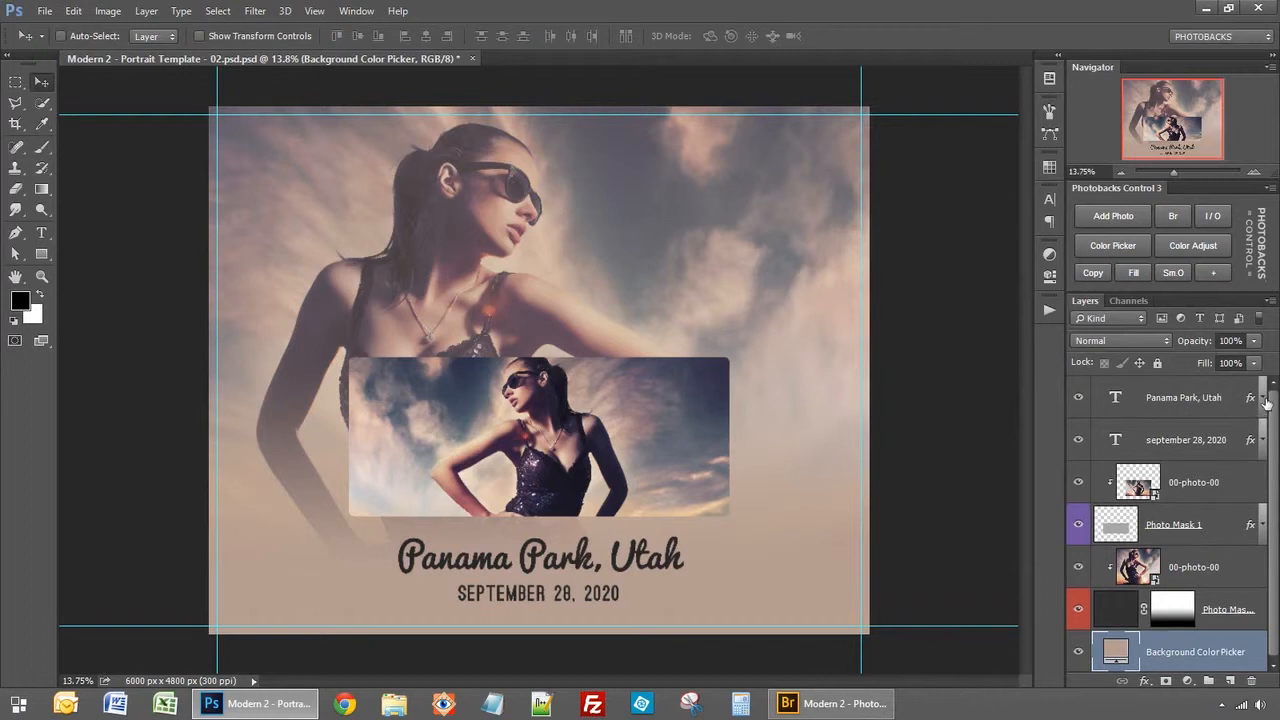
# Step: Expand the heading layer's effects list to reveal its outer glow
pyautogui.click(1262, 397)
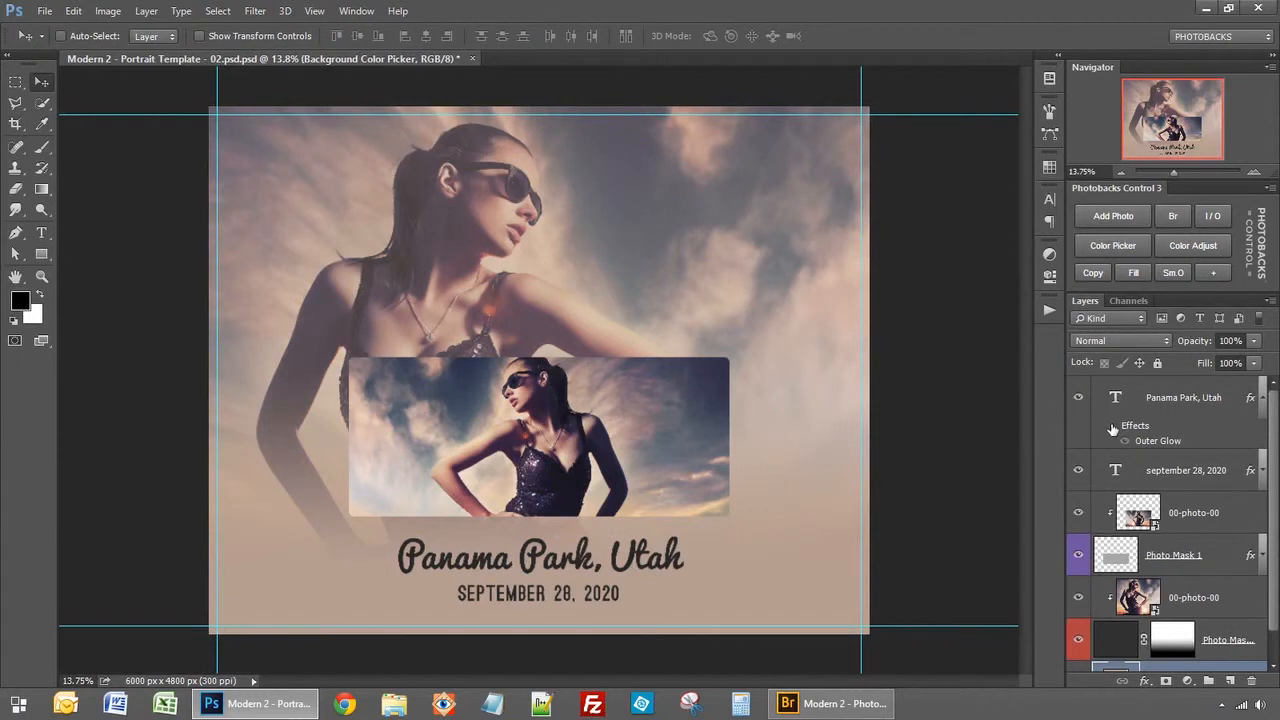
pyautogui.moveTo(1110, 425)
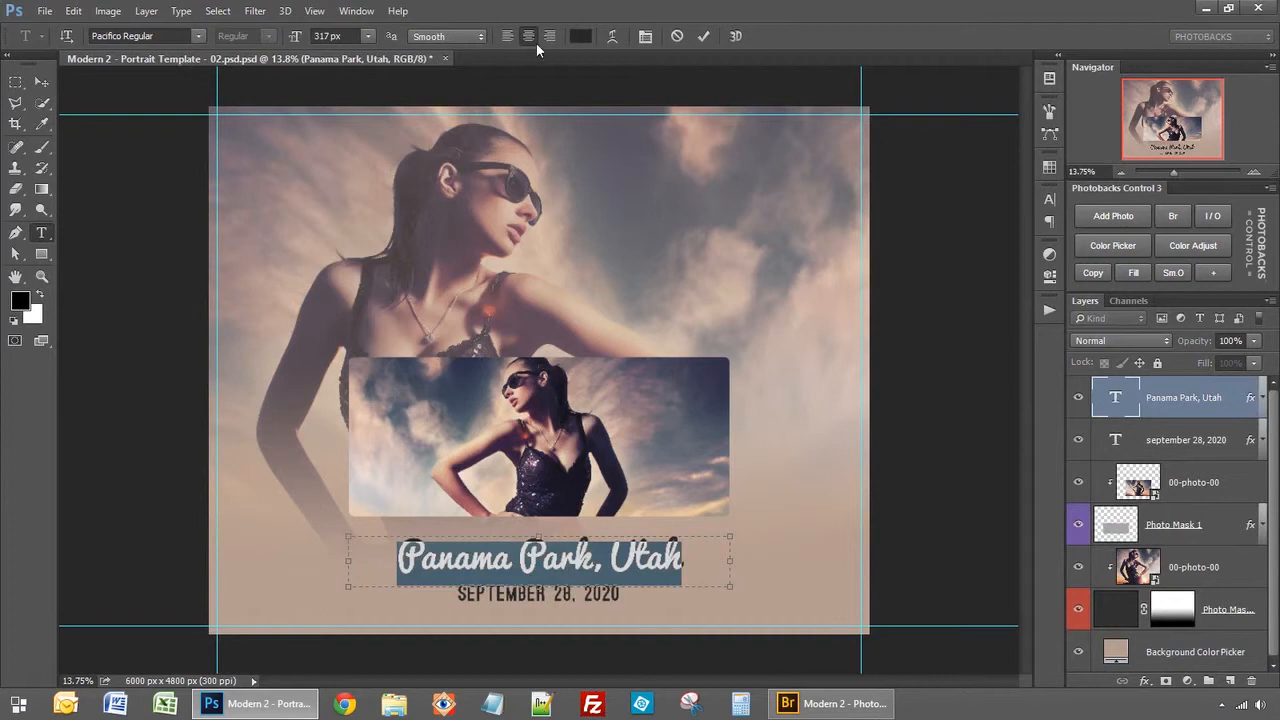
# Step: Change the heading to 'Panama Park, Florida' and the date line to 'APRIL 28, 2020'
pyautogui.click(580, 36)
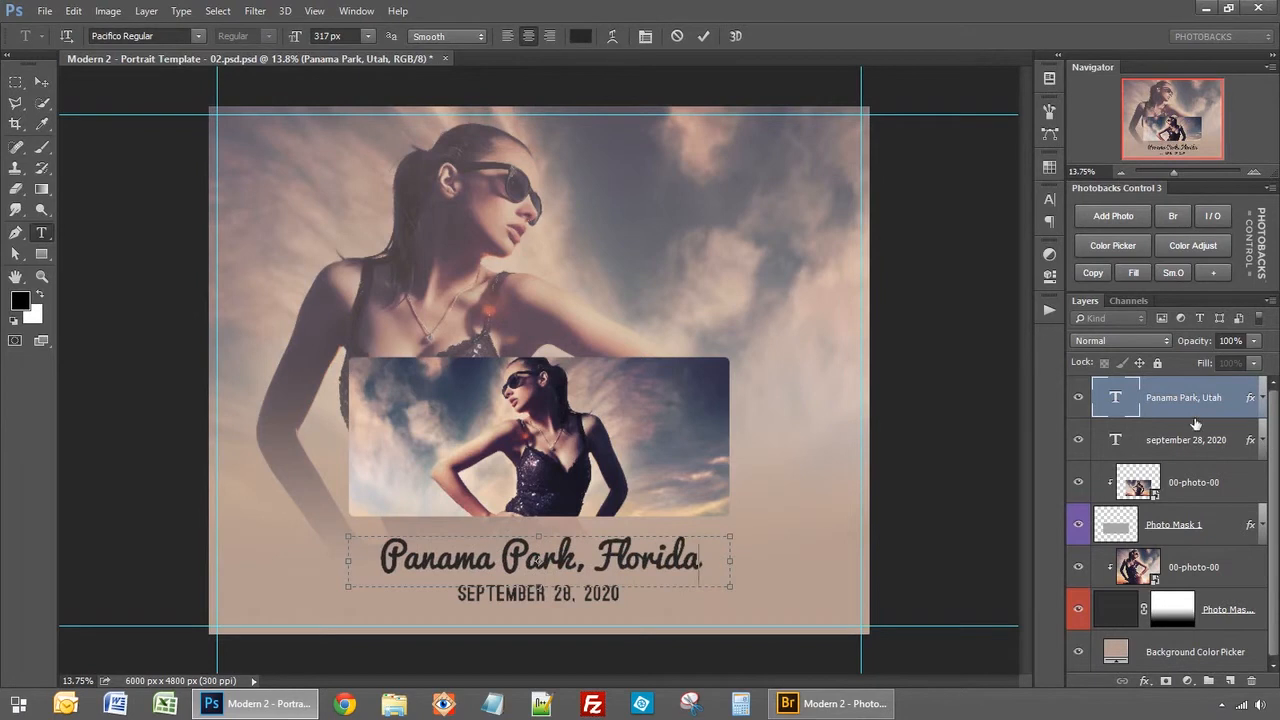
pyautogui.click(1186, 440)
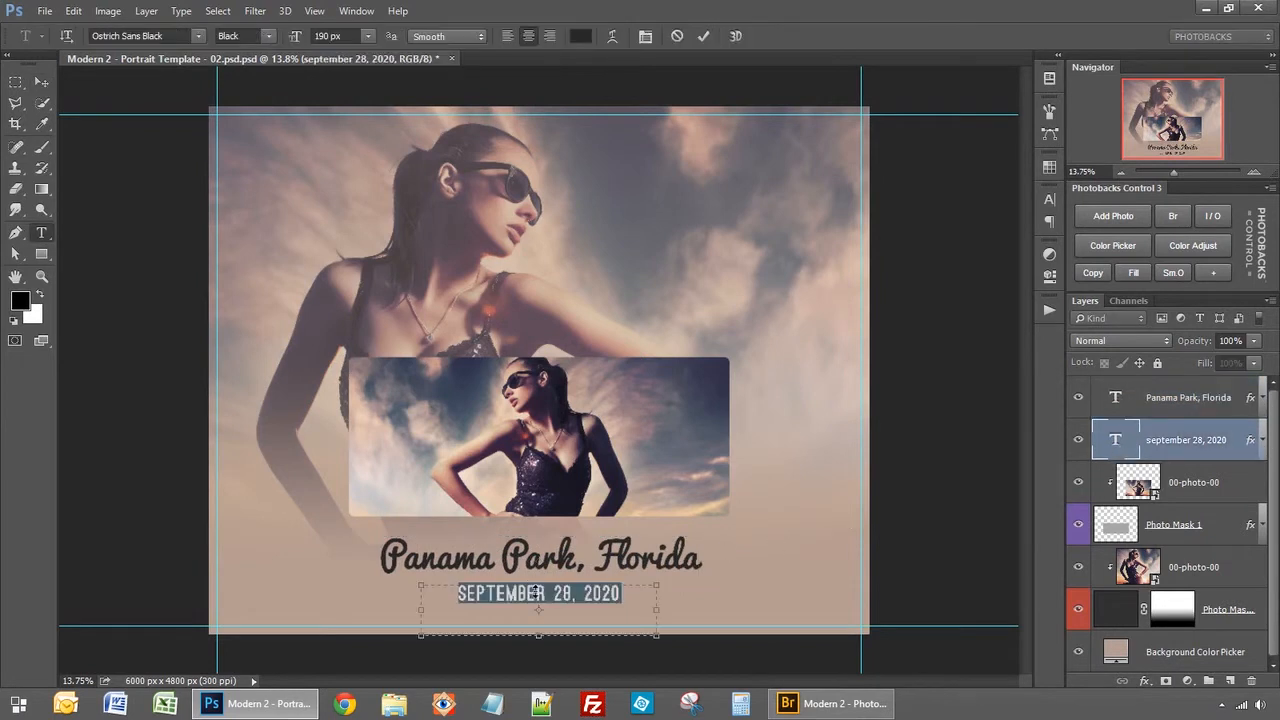
pyautogui.write('APRIL 28, 2020')
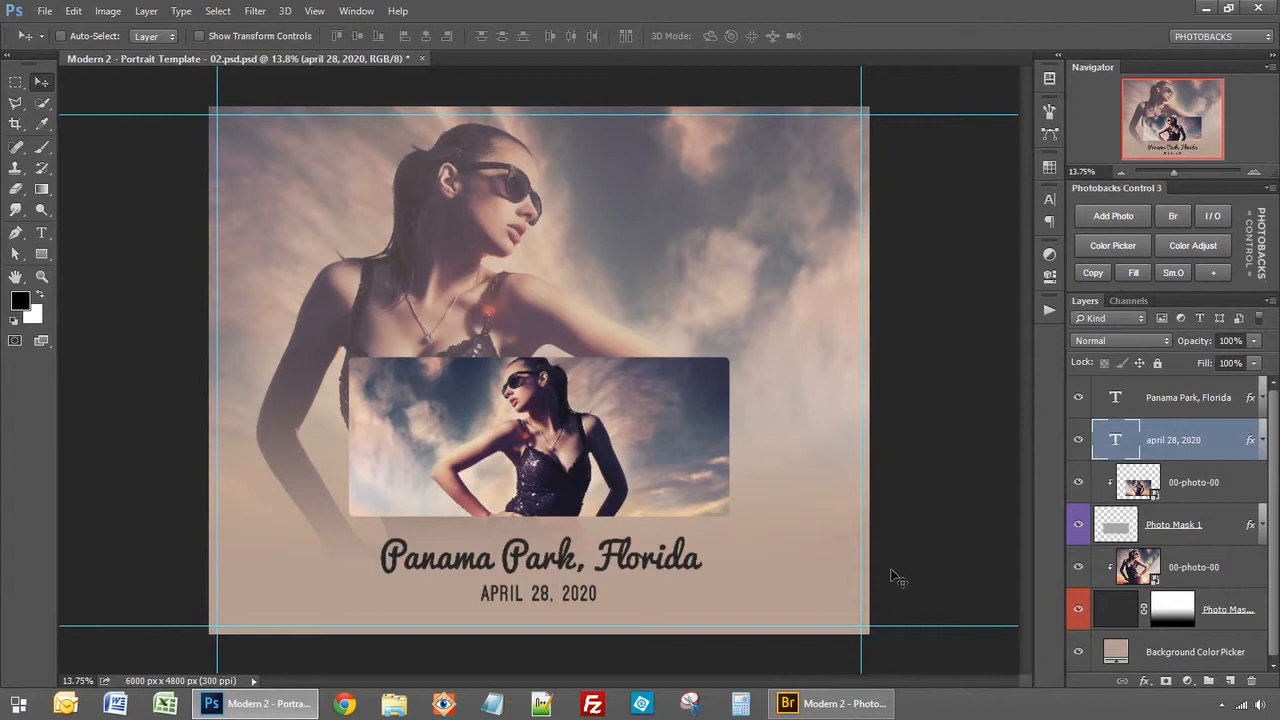
pyautogui.moveTo(1197, 427)
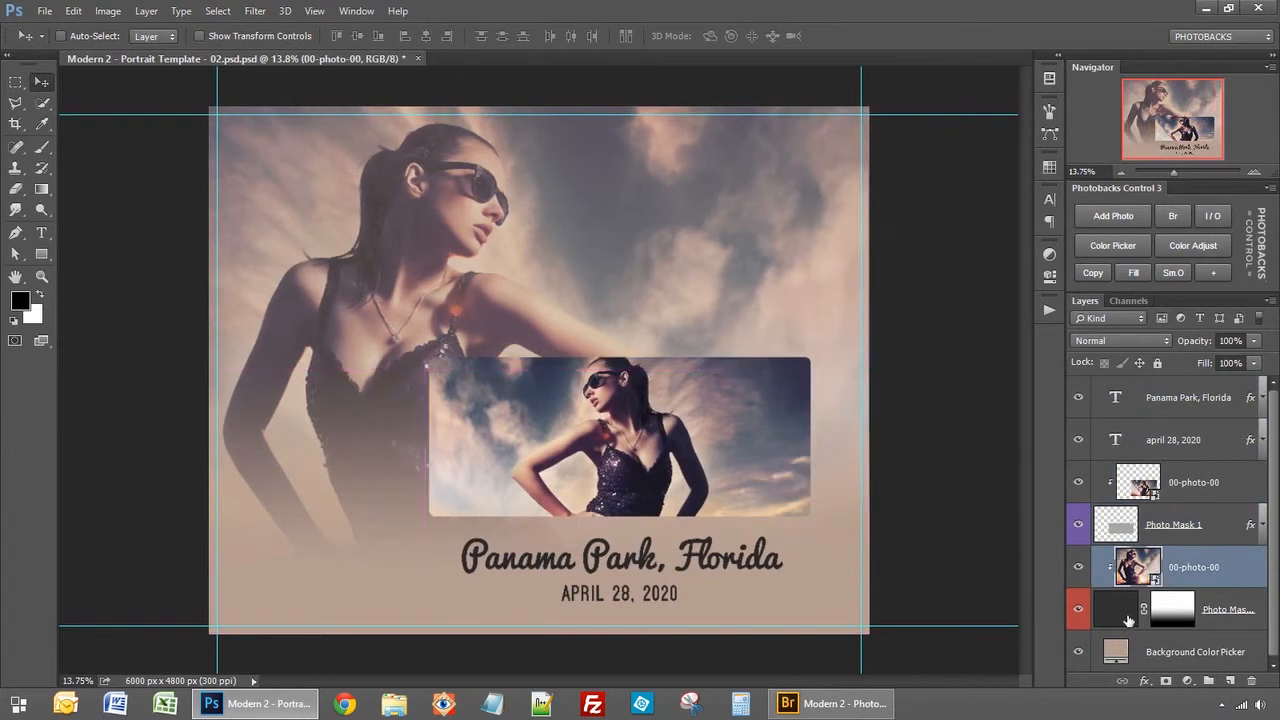
# Step: Stretch Photo Mask Back down past the page bottom and preview a red background tint
pyautogui.click(1225, 609)
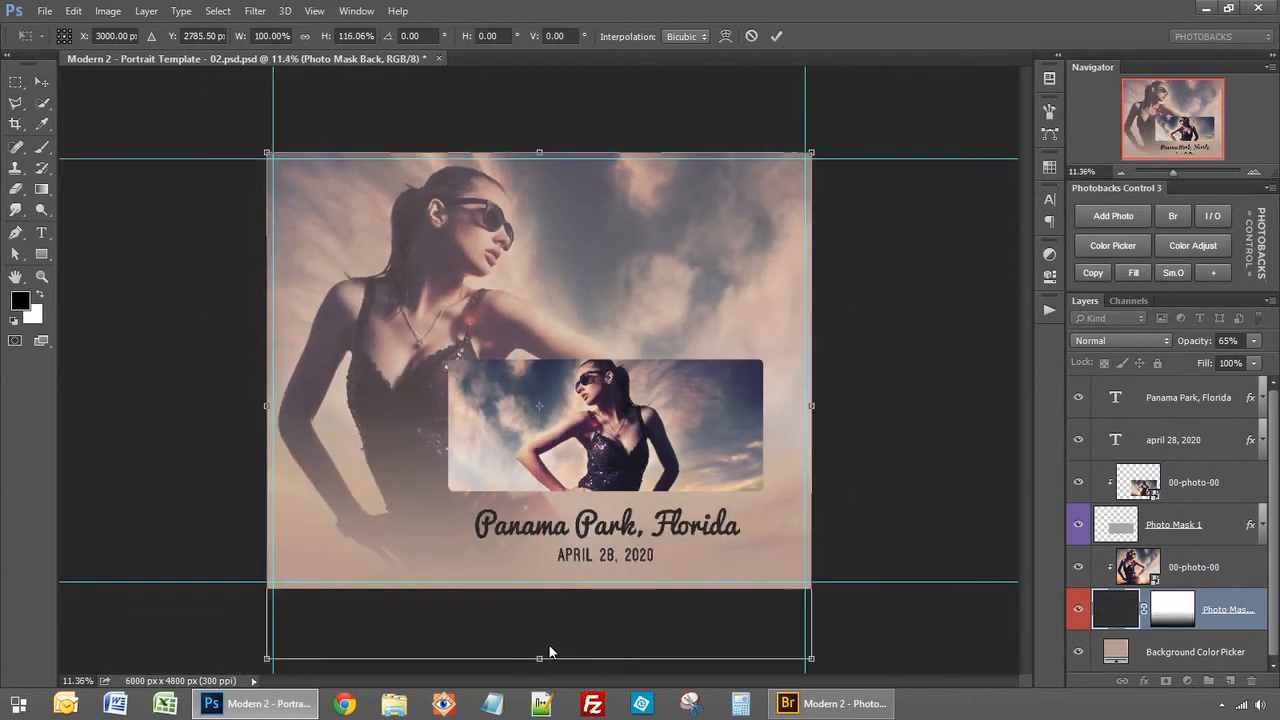
pyautogui.moveTo(540, 657); pyautogui.dragTo(540, 570)
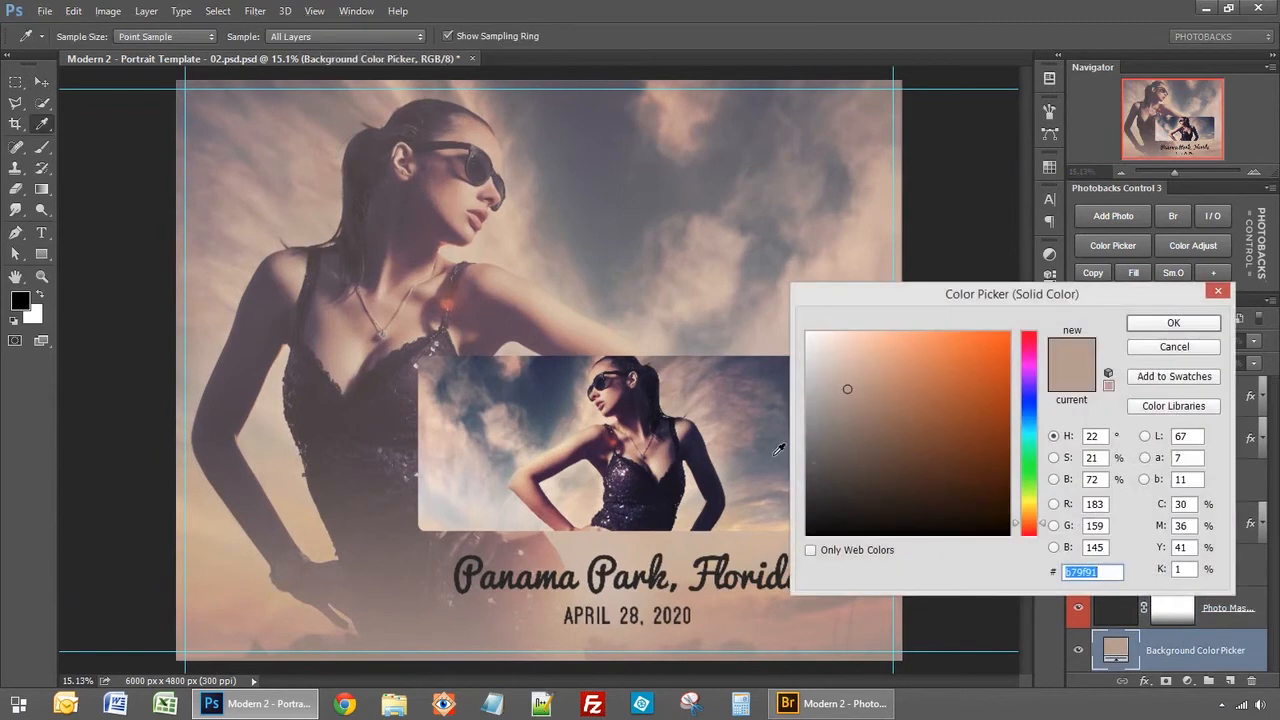
pyautogui.click(939, 393)
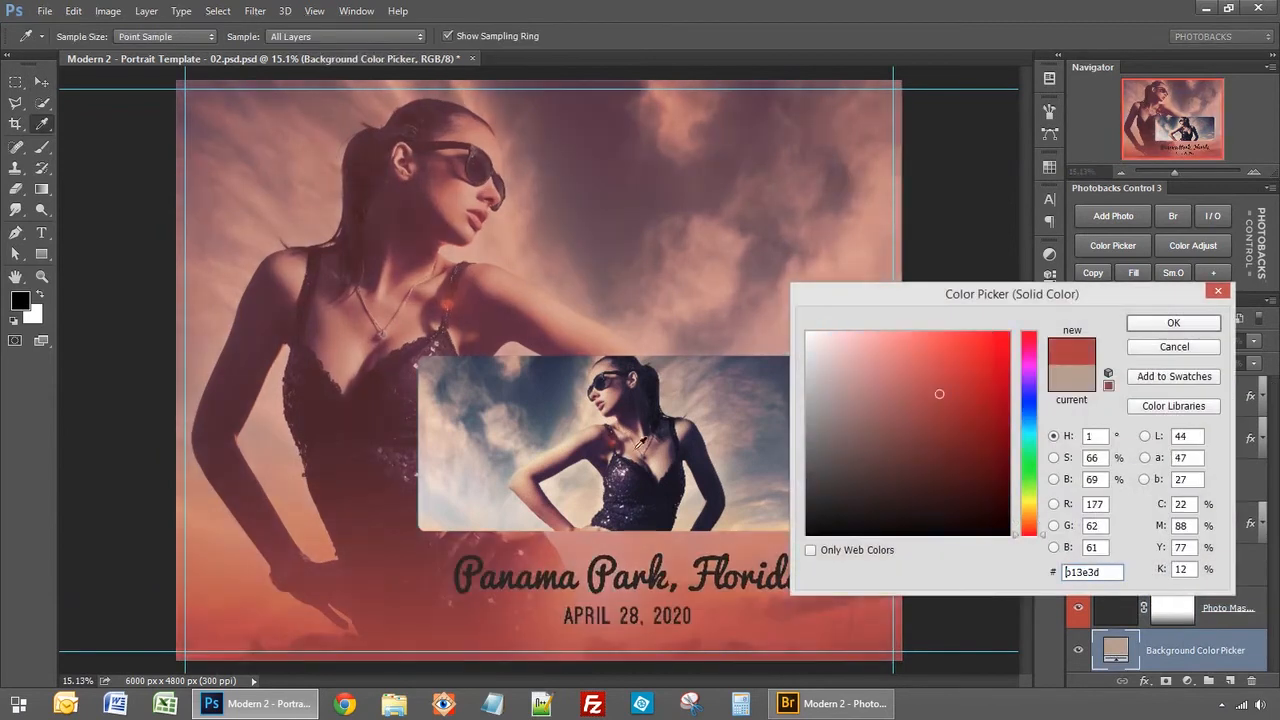